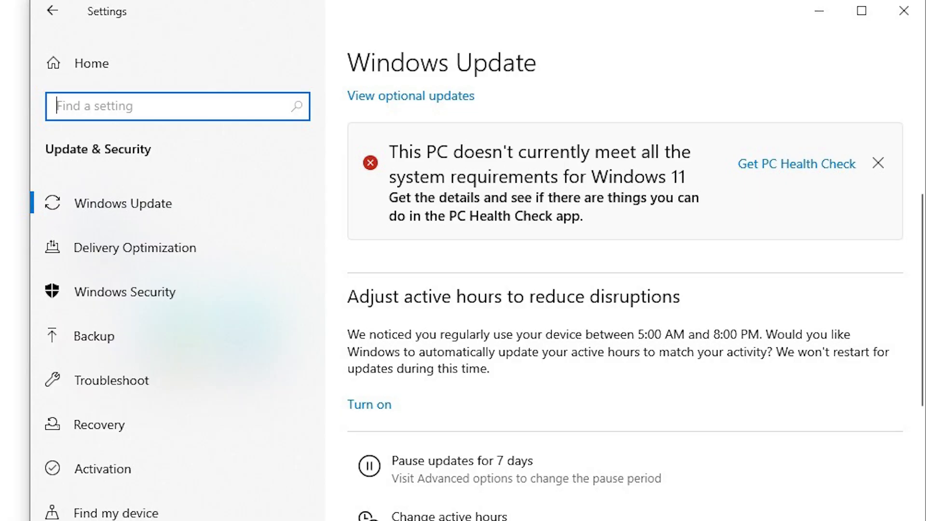
# Return from the Windows Update page to the Settings home screen
pyautogui.click(9, 511)
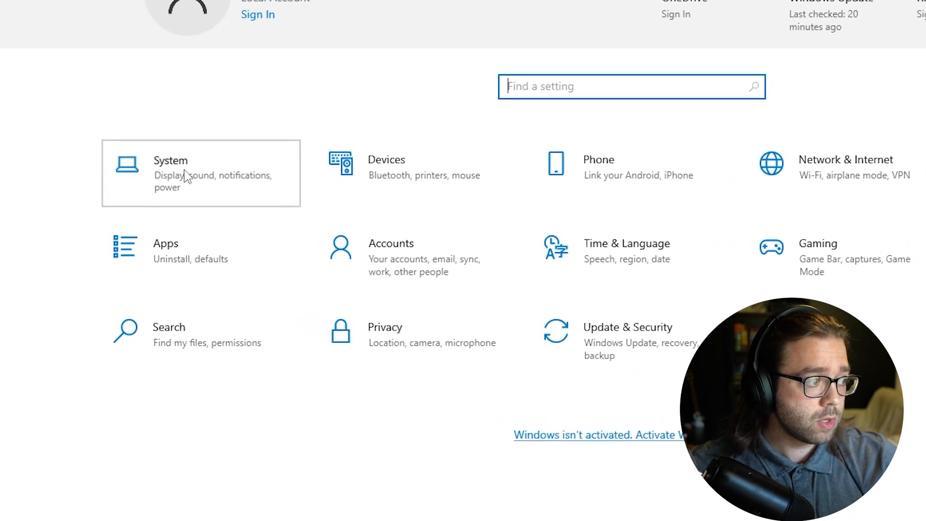
# View the System About page showing device specs and Windows 10 Pro version 22H2
pyautogui.click(171, 173)
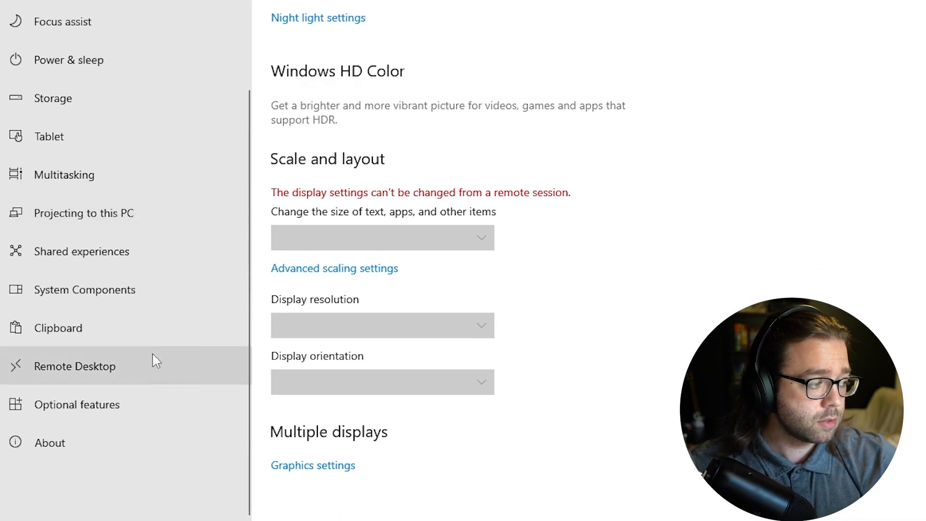
pyautogui.click(49, 443)
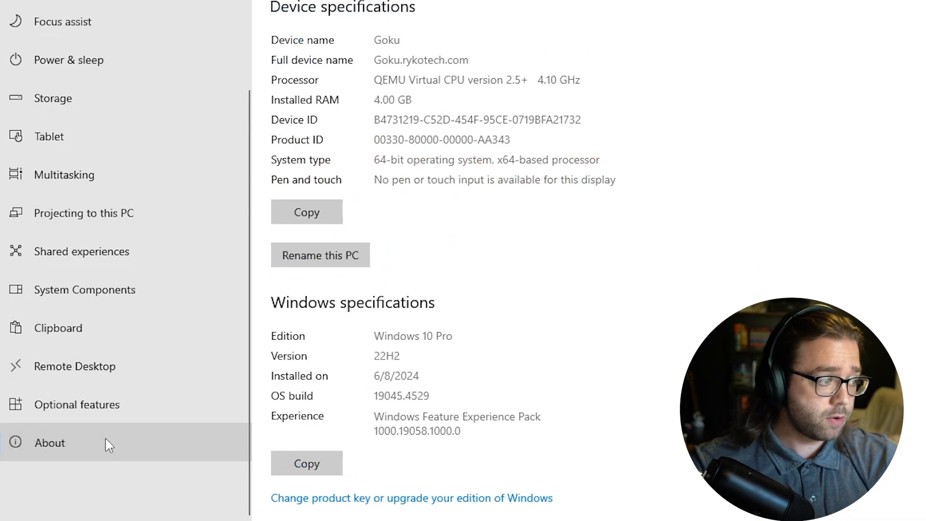
pyautogui.scroll(-3)
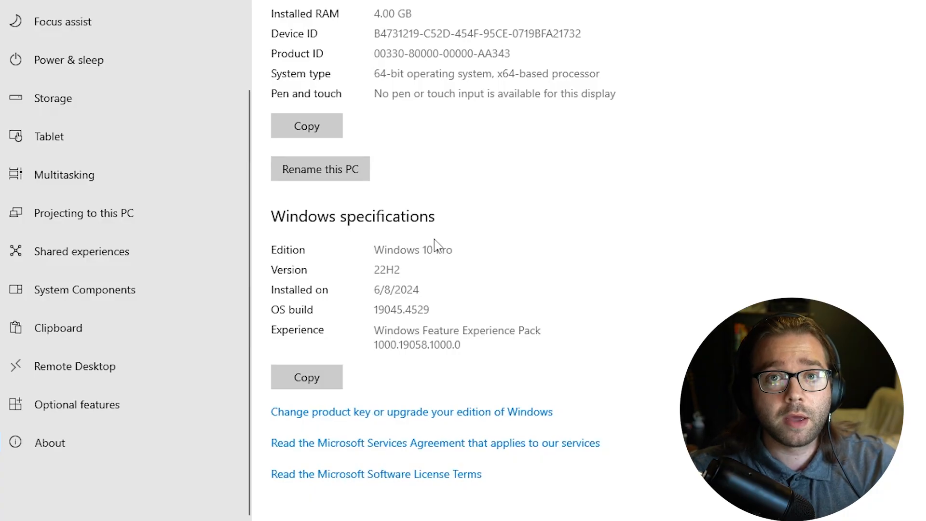
pyautogui.doubleClick(441, 248)
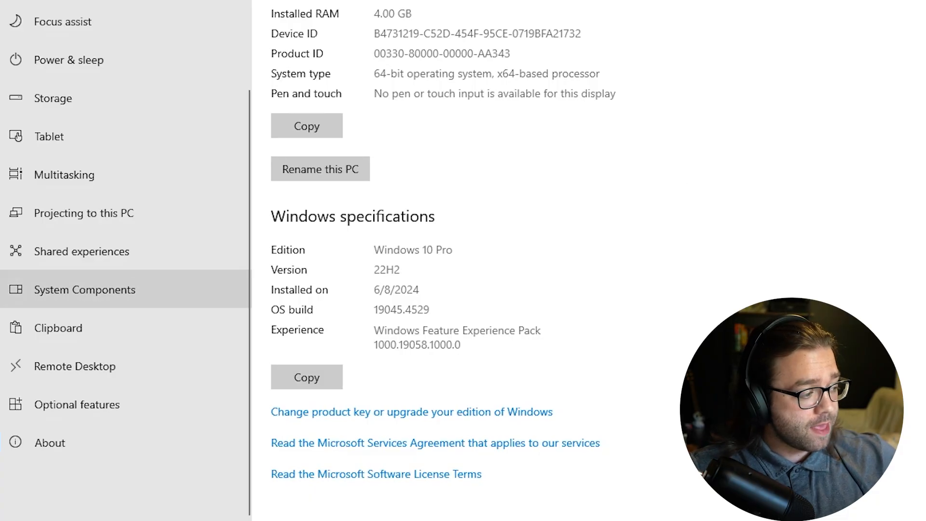
# Launch Registry Editor from the Start menu search for 'reg'
pyautogui.click(62, 499)
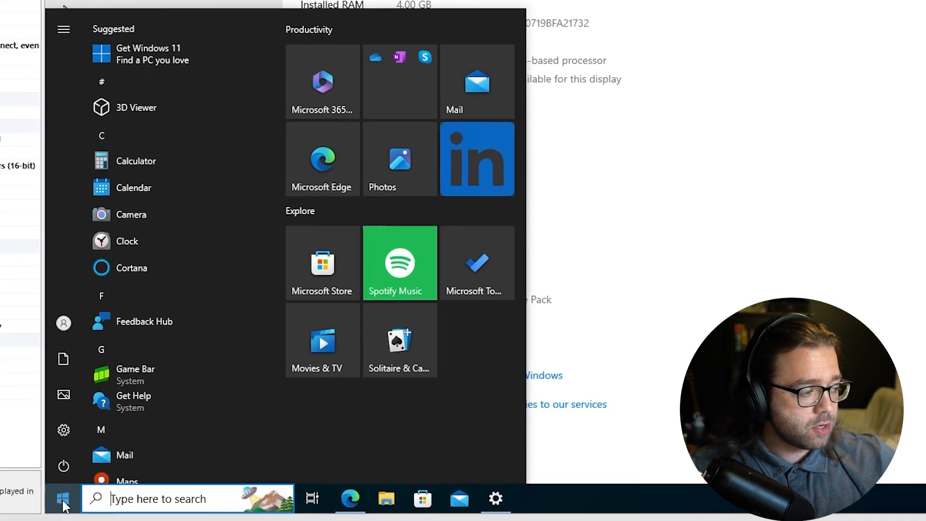
pyautogui.write('reg')
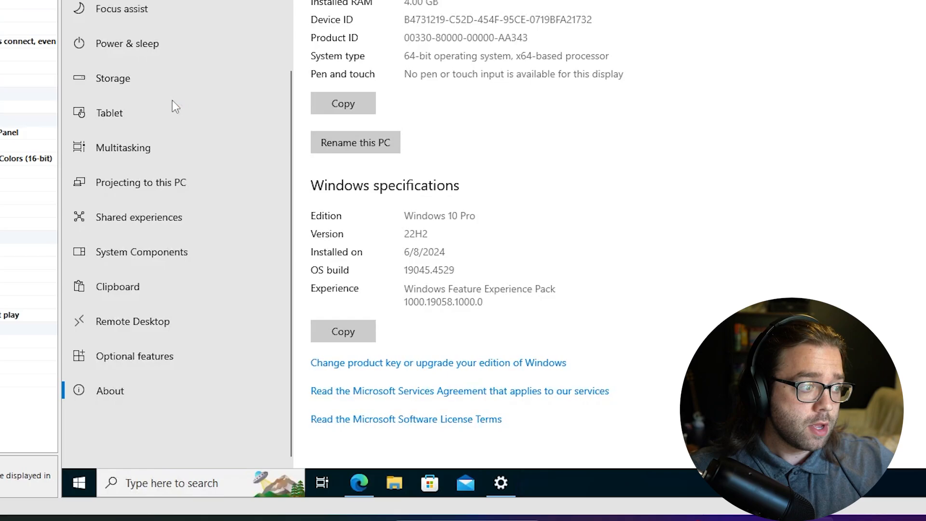
pyautogui.click(535, 483)
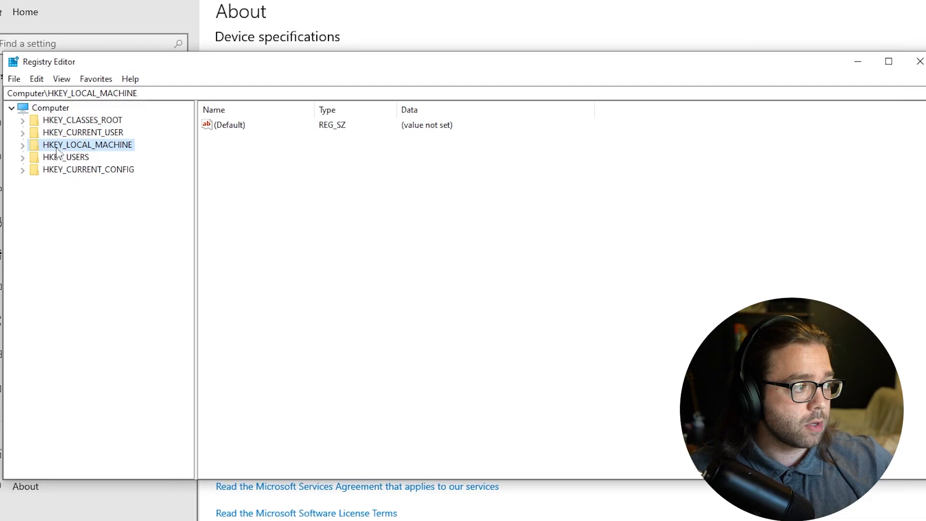
pyautogui.moveTo(57, 152)
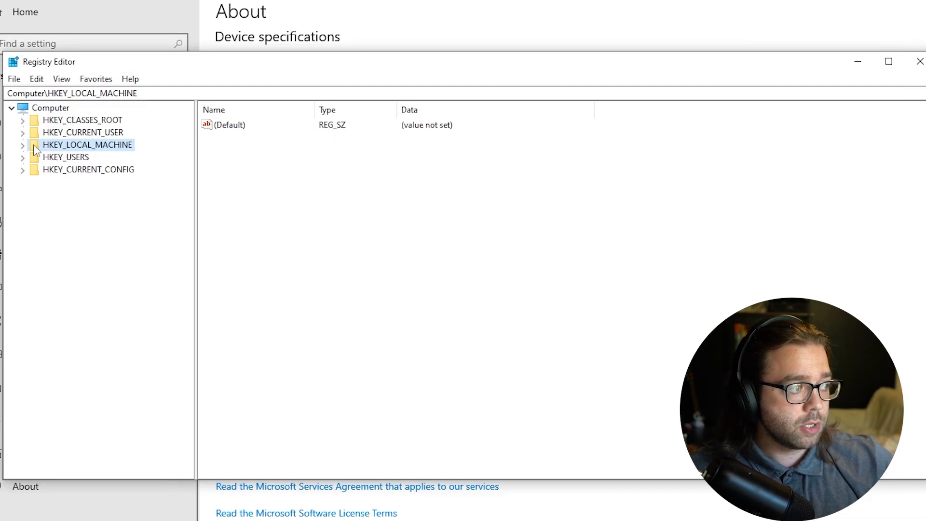
# Navigate to HKEY_LOCAL_MACHINE\SYSTEM\Setup and show its values
pyautogui.click(22, 145)
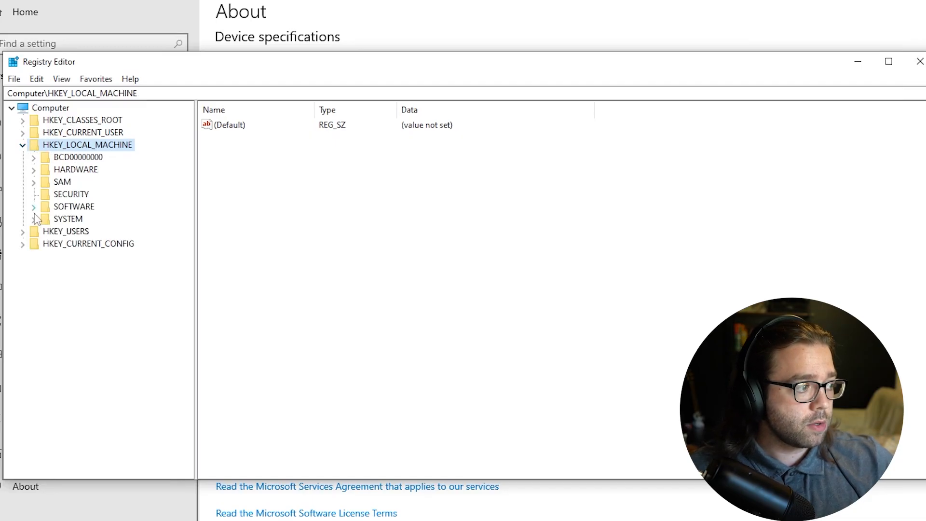
pyautogui.click(34, 219)
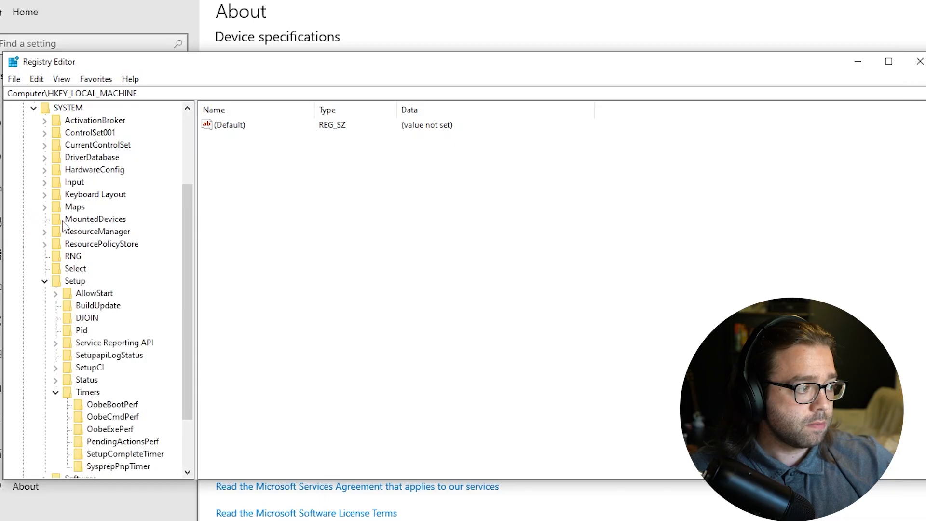
pyautogui.click(55, 393)
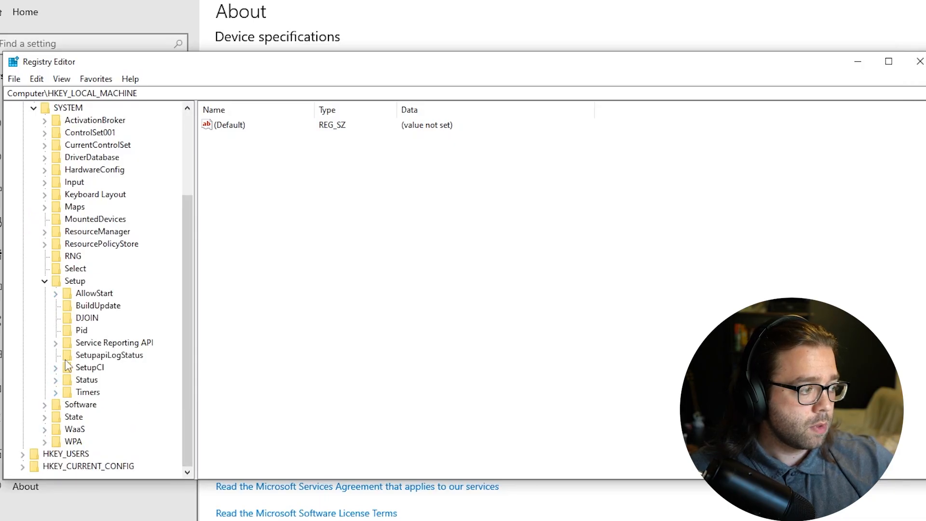
pyautogui.click(75, 280)
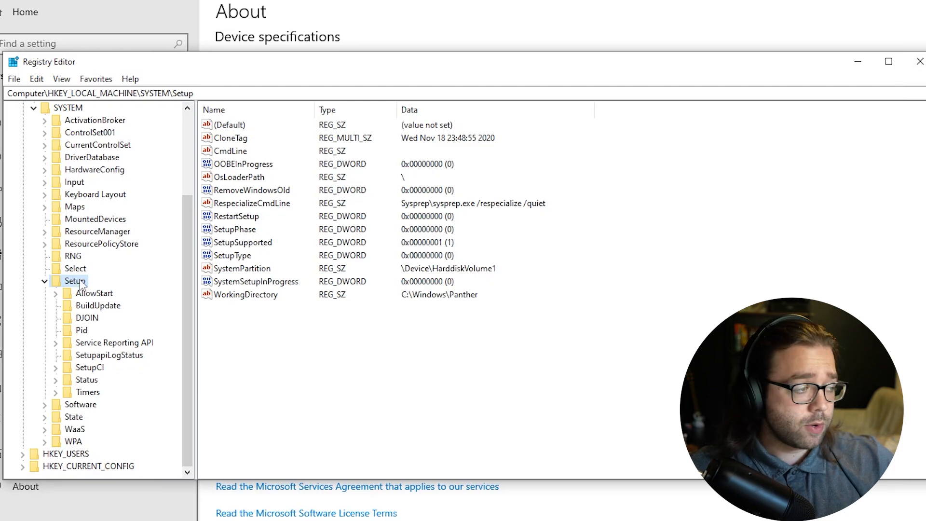
# Create a new subkey named Labconfig under the Setup key
pyautogui.rightClick(74, 281)
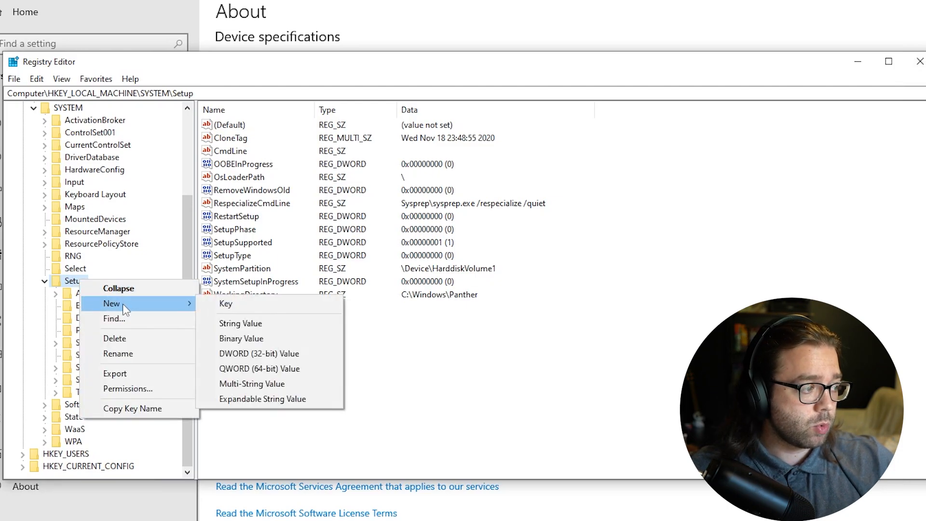
pyautogui.moveTo(236, 304)
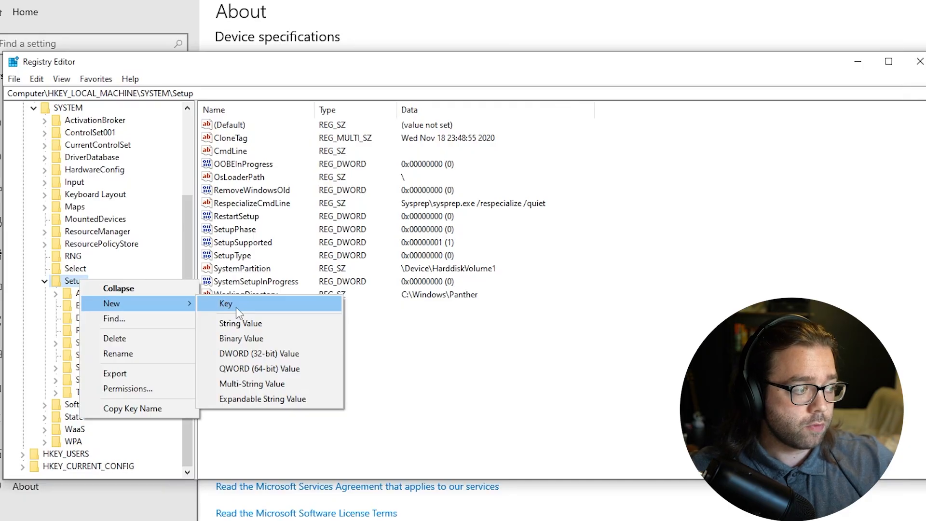
pyautogui.click(226, 302)
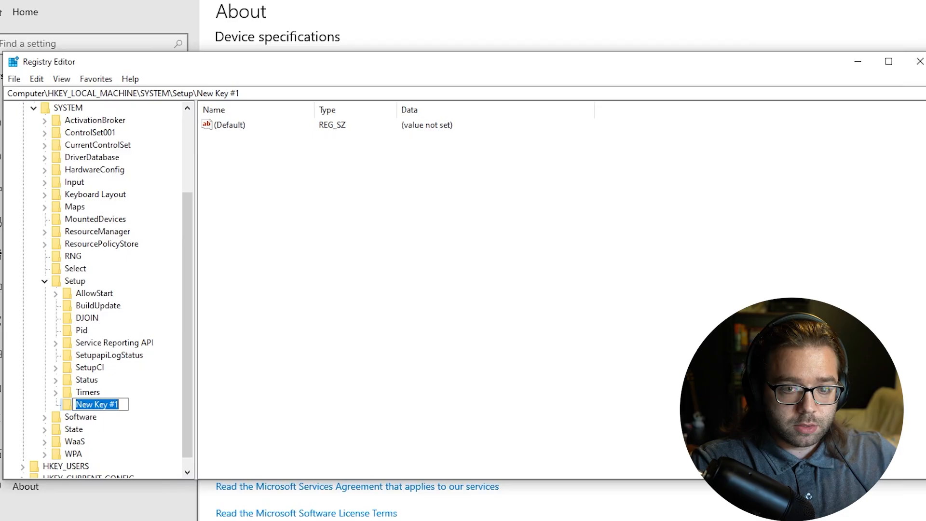
pyautogui.write('Labconfig')
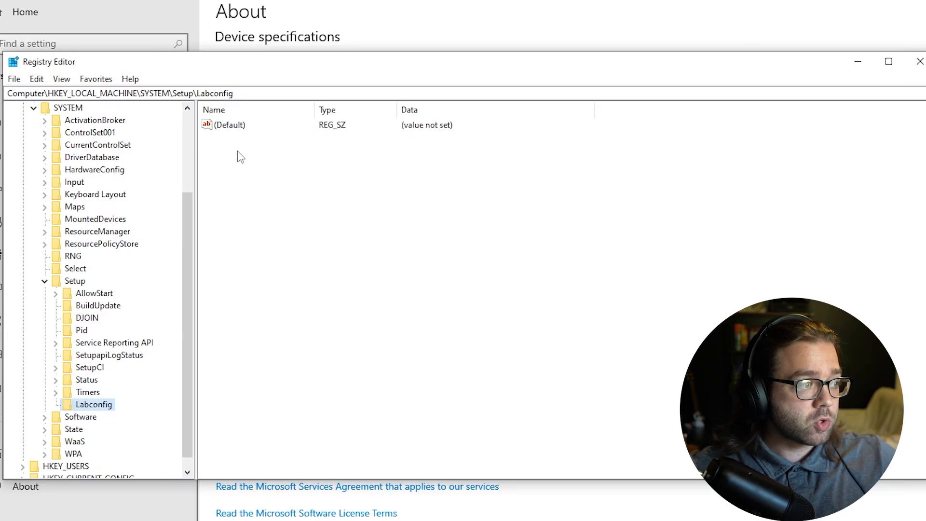
# Add DWORD values BypassTPMCheck and BypassRAMCheck to the Labconfig key
pyautogui.rightClick(239, 156)
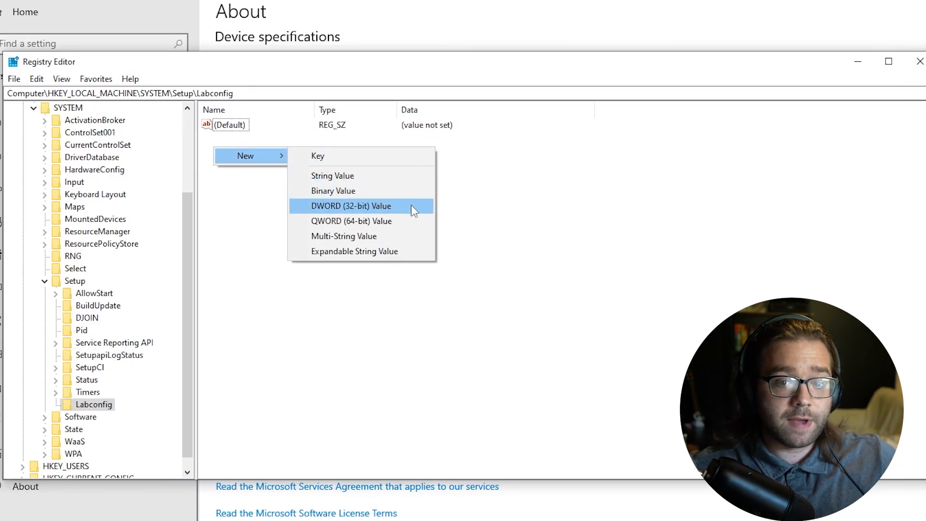
pyautogui.click(349, 206)
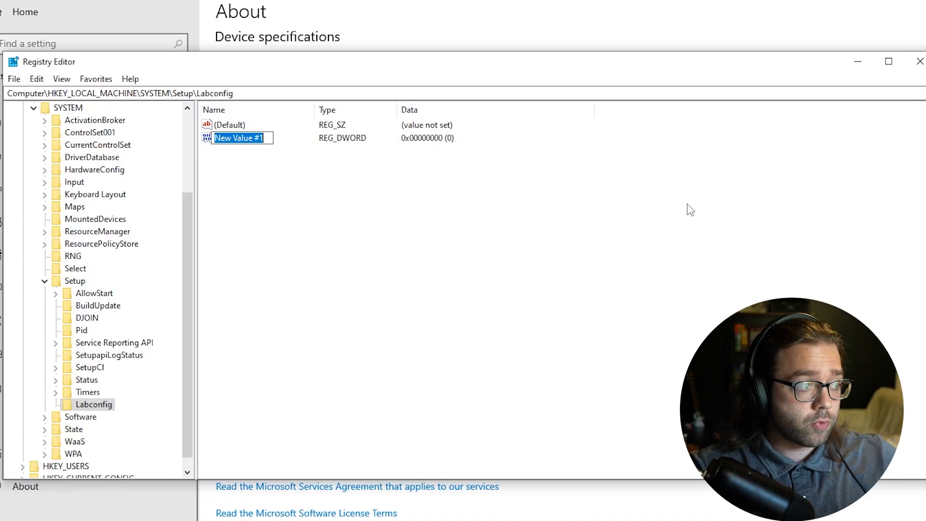
pyautogui.write('B')
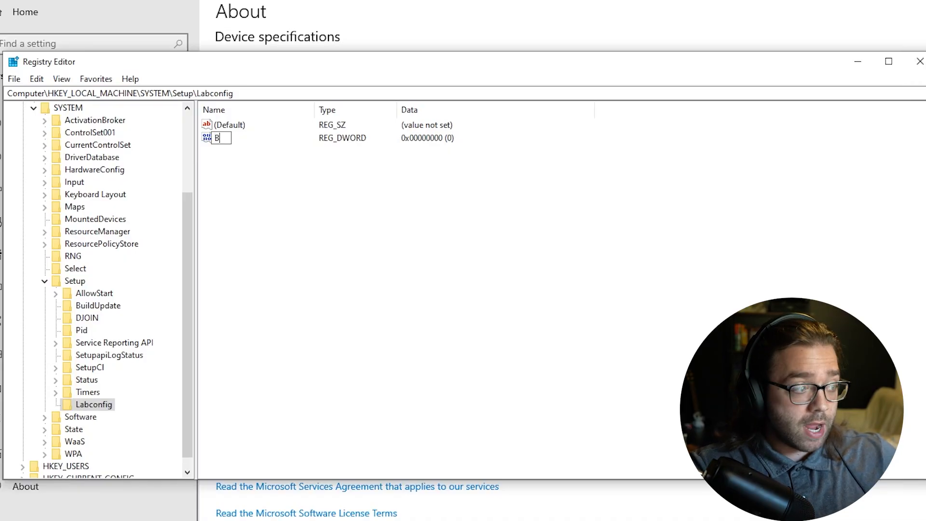
pyautogui.write('ypassTPMCheck')
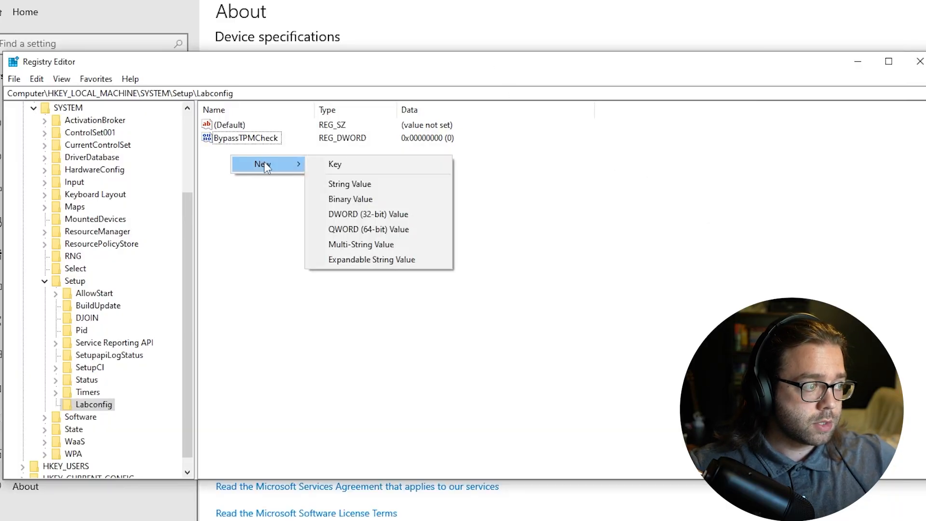
pyautogui.click(367, 214)
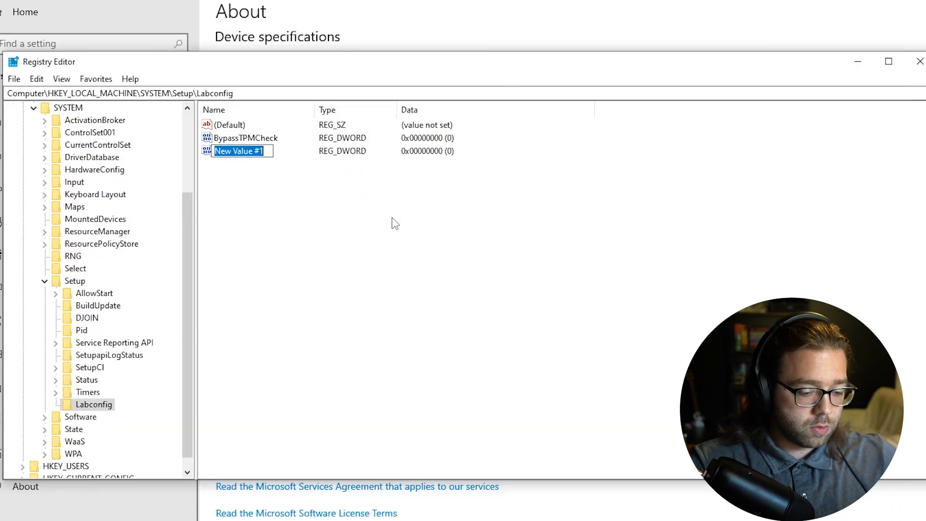
pyautogui.write('BypassRAMCheck')
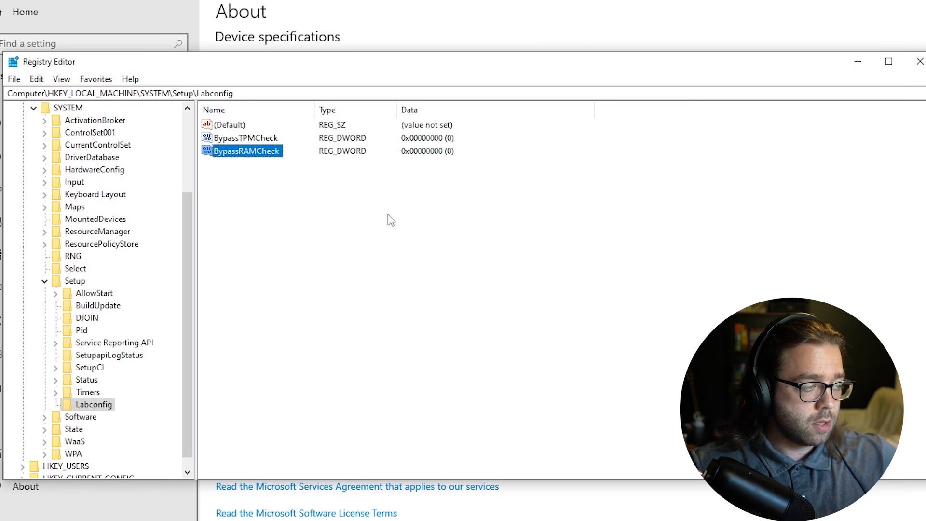
# Add a BypassSecureBootCheck DWORD value and bring up its data for editing
pyautogui.rightClick(390, 219)
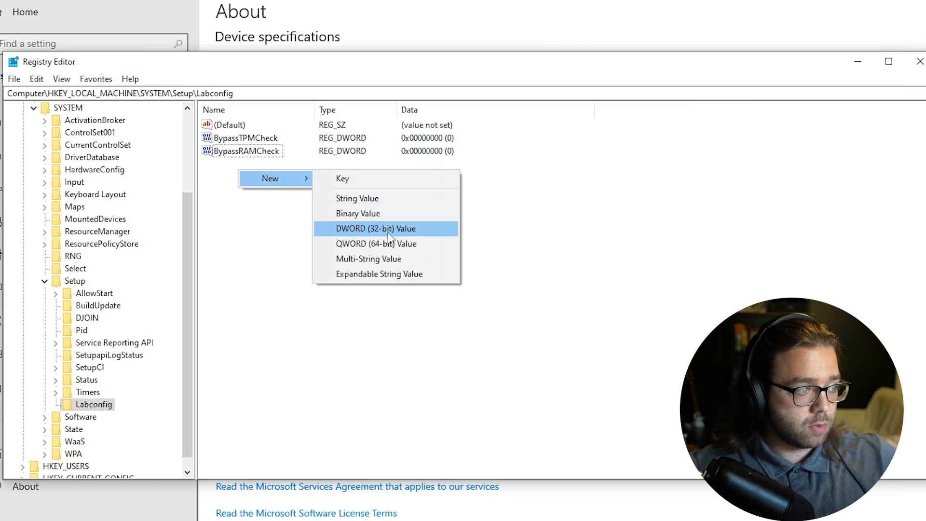
pyautogui.click(376, 229)
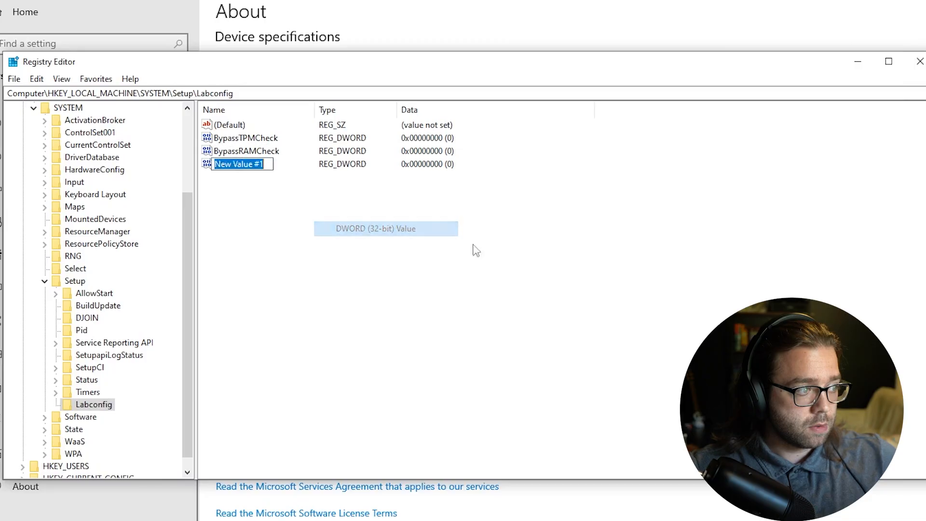
pyautogui.write('Bypass')
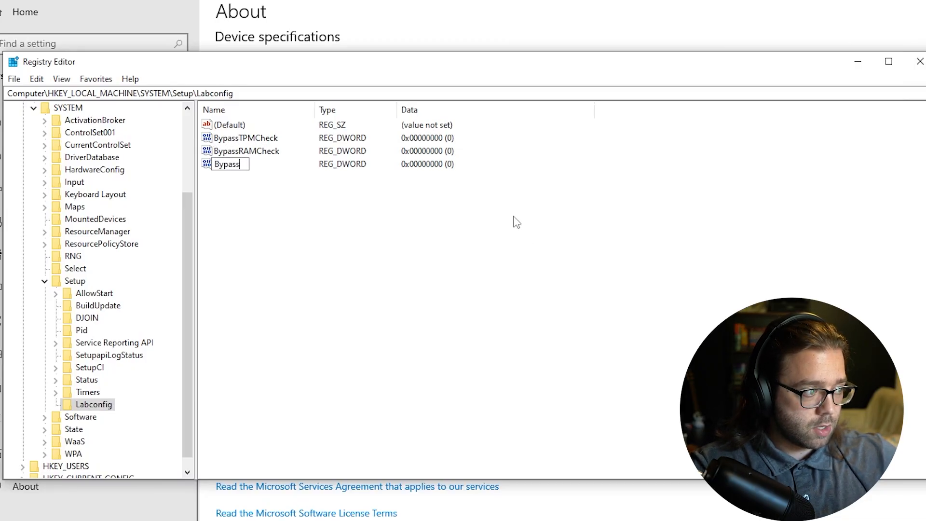
pyautogui.write('SecureBootCheck')
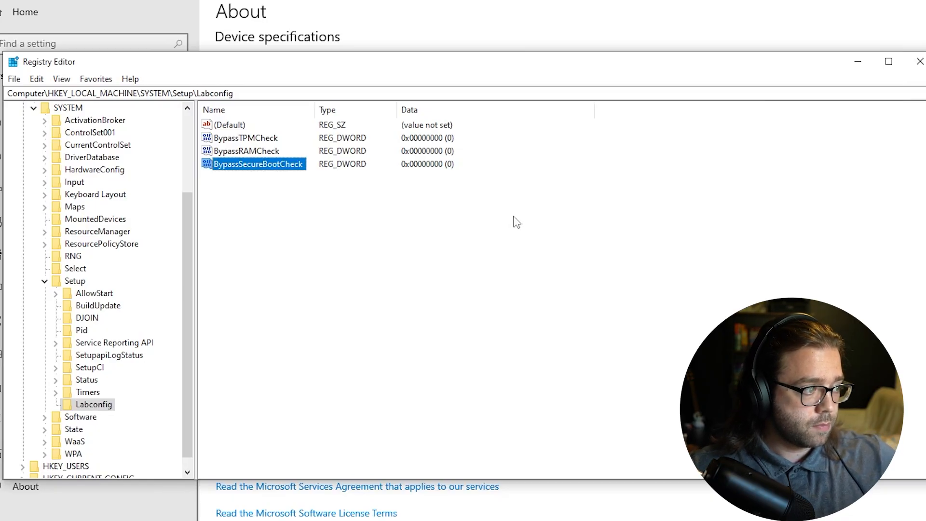
pyautogui.click(247, 138)
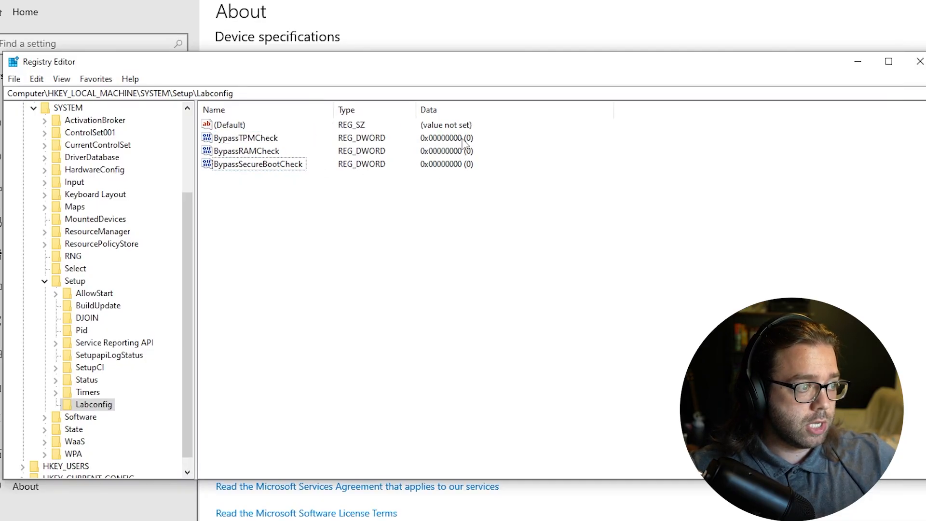
pyautogui.doubleClick(246, 138)
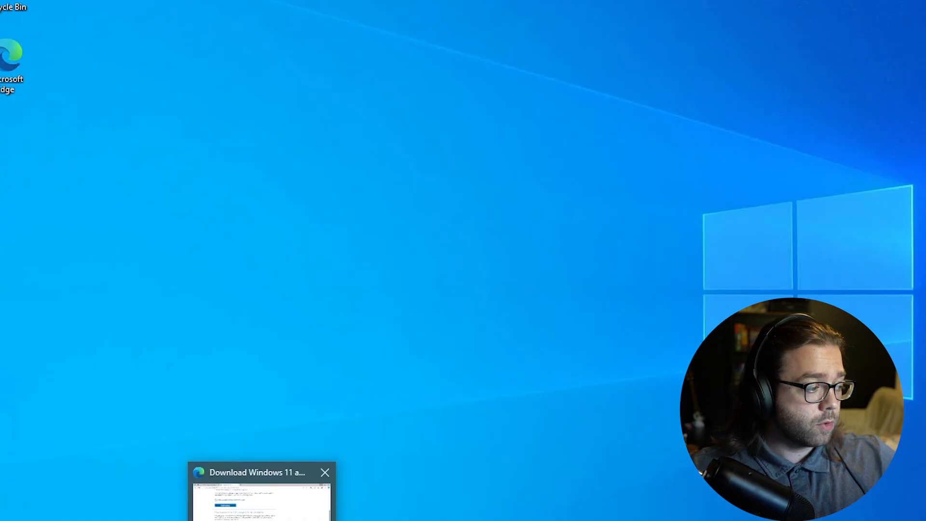
# Restart the PC from the Start menu power options, then search the Start menu
pyautogui.click(9, 512)
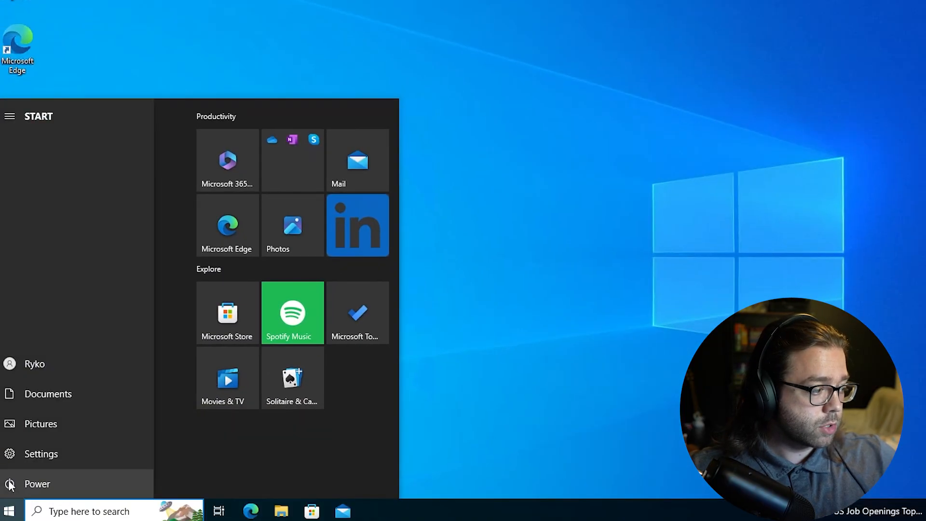
pyautogui.click(37, 484)
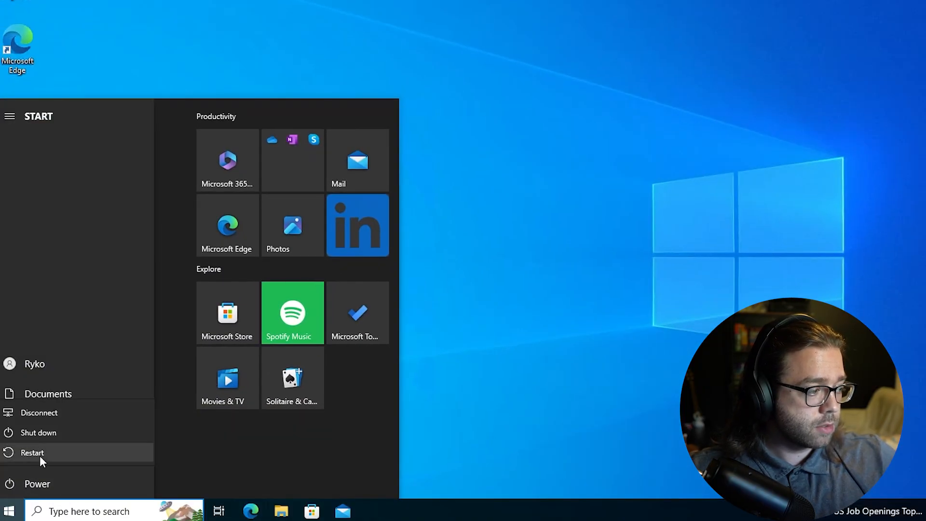
pyautogui.click(32, 452)
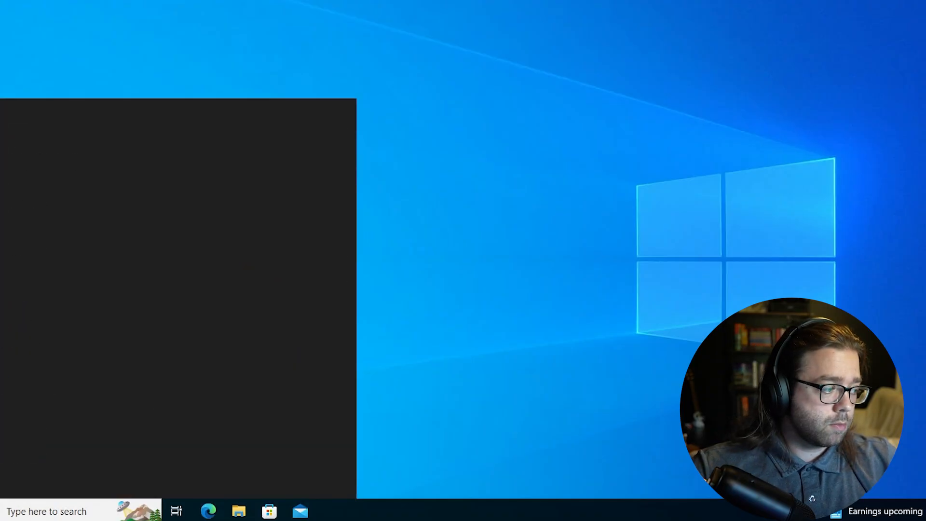
pyautogui.write('pc')
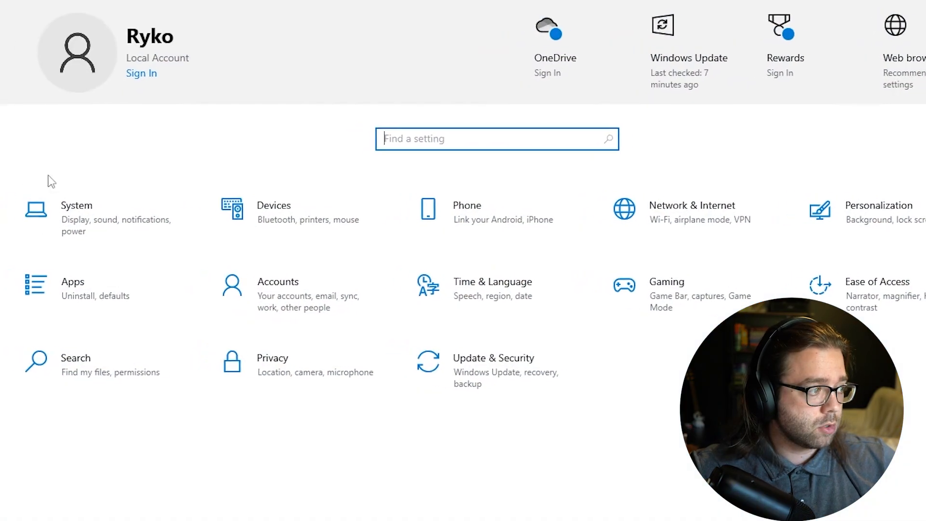
# From Update & Security, run PC Health Check's Windows 11 compatibility check
pyautogui.click(494, 358)
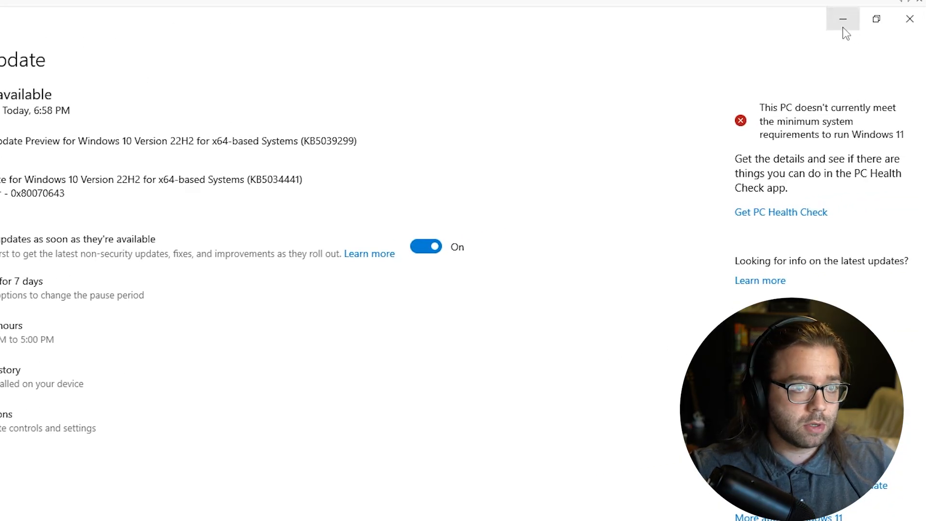
pyautogui.click(781, 212)
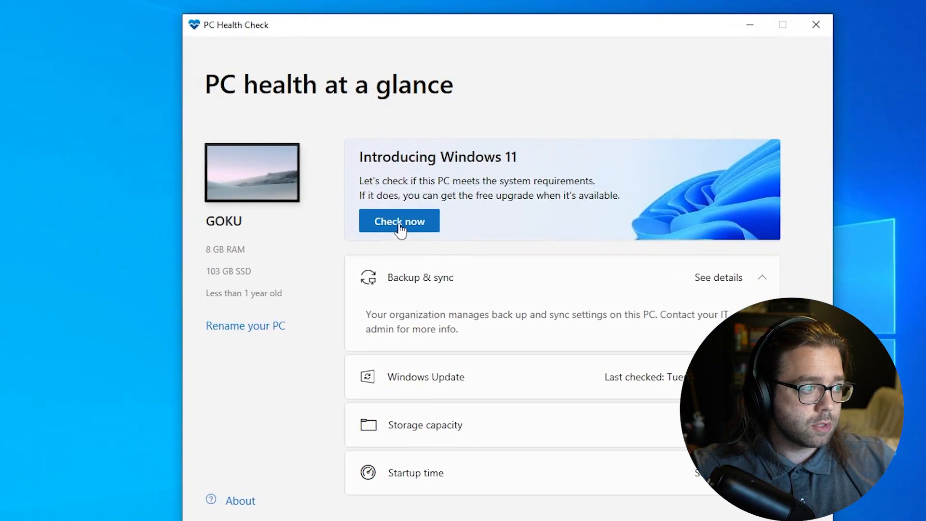
pyautogui.click(398, 221)
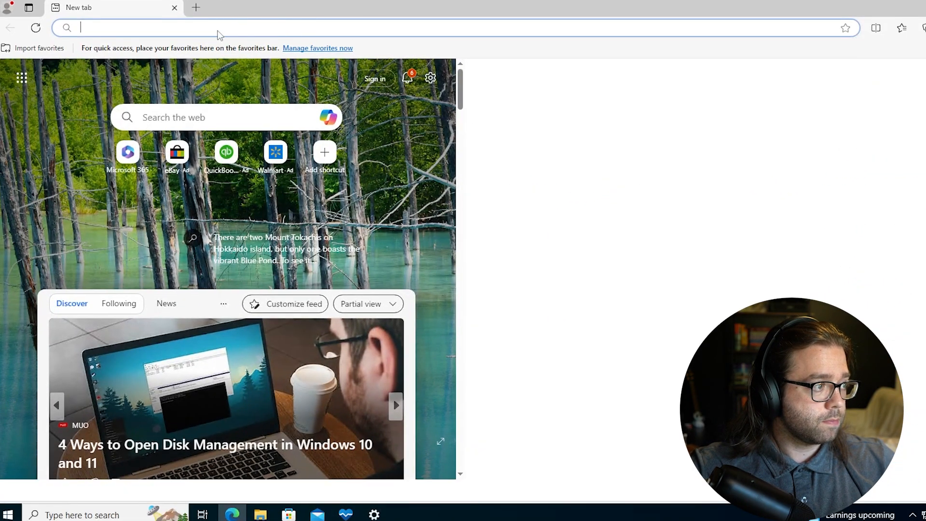
# Search 'media creation tool windows 11' and browse Microsoft's Download Windows 11 page
pyautogui.write('media creation tool windows 11')
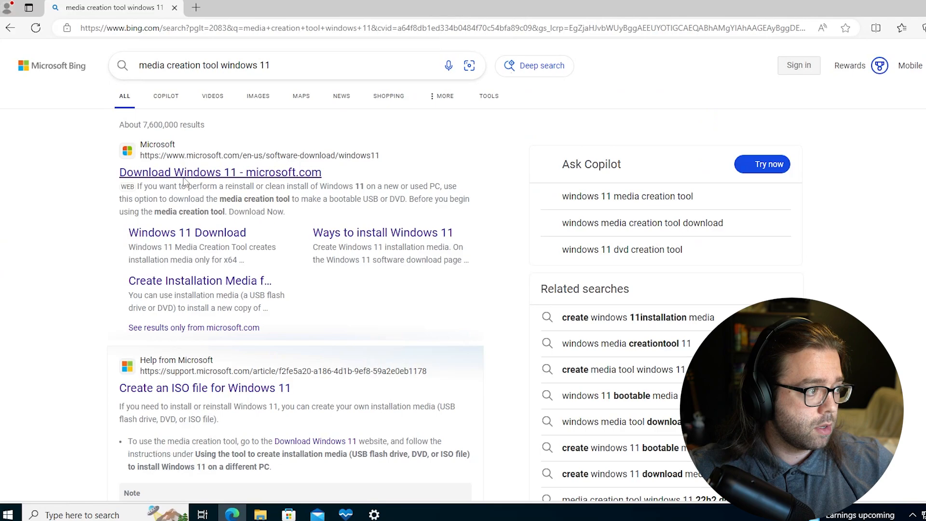
pyautogui.click(220, 172)
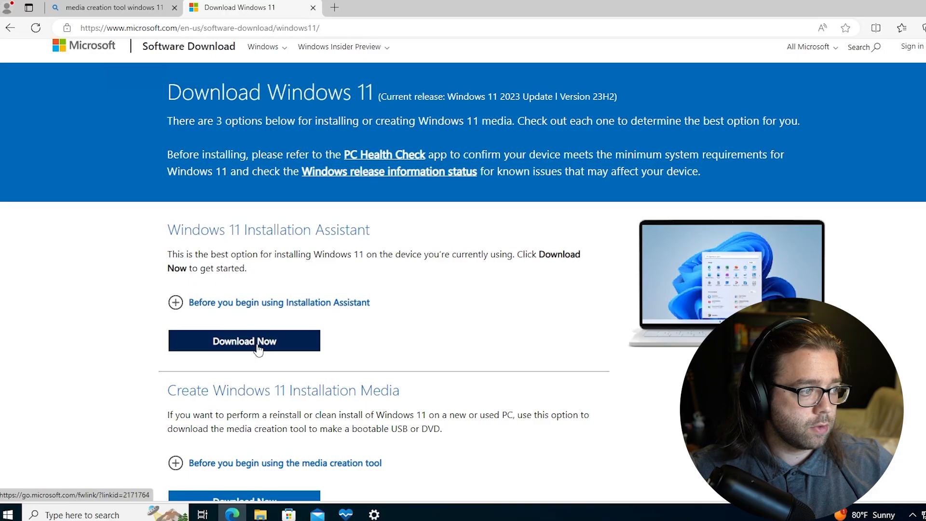
pyautogui.scroll(-3)
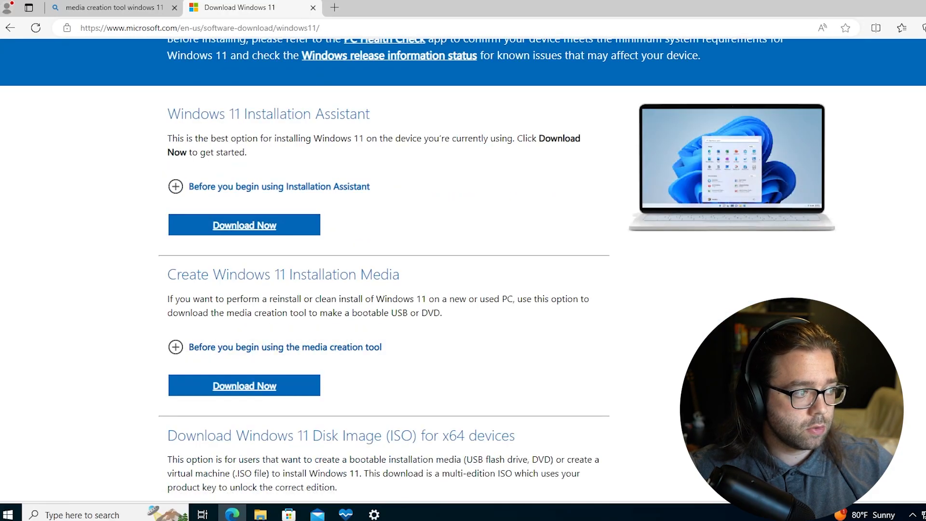
pyautogui.scroll(-3)
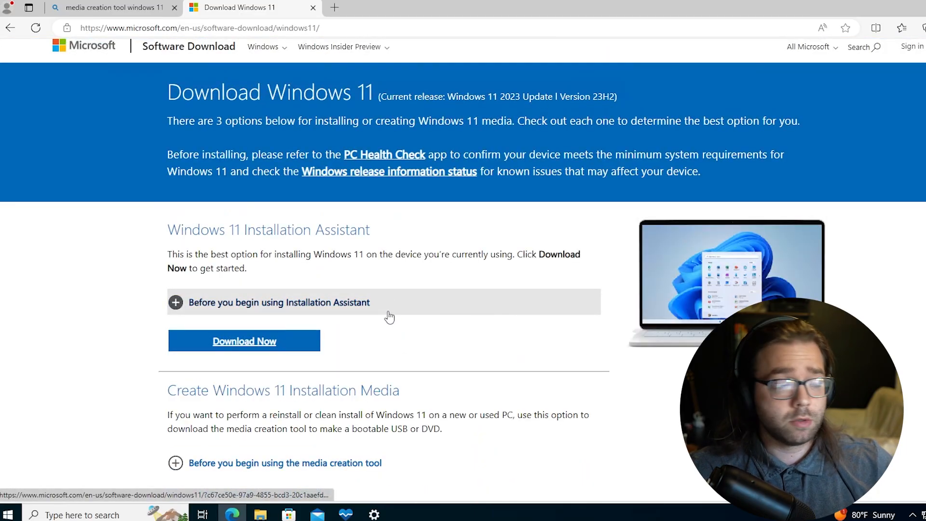
pyautogui.moveTo(490, 335)
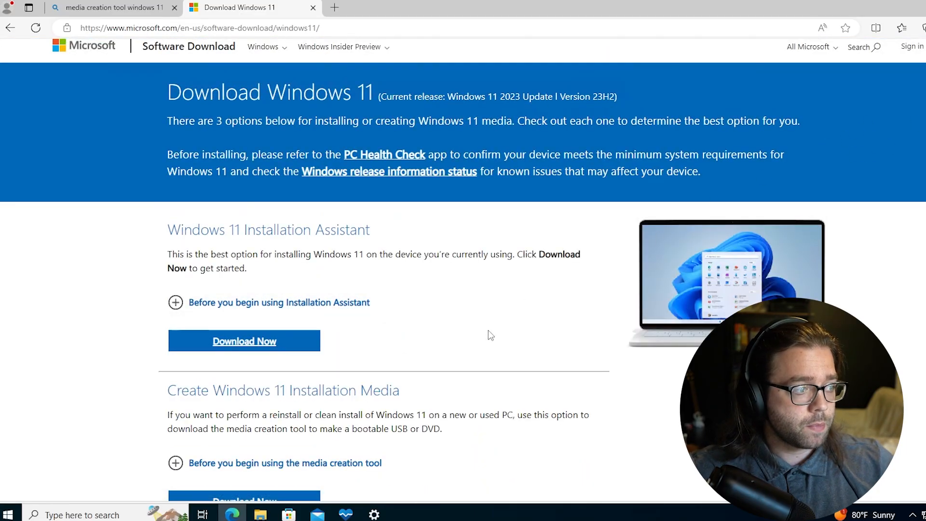
pyautogui.moveTo(637, 189)
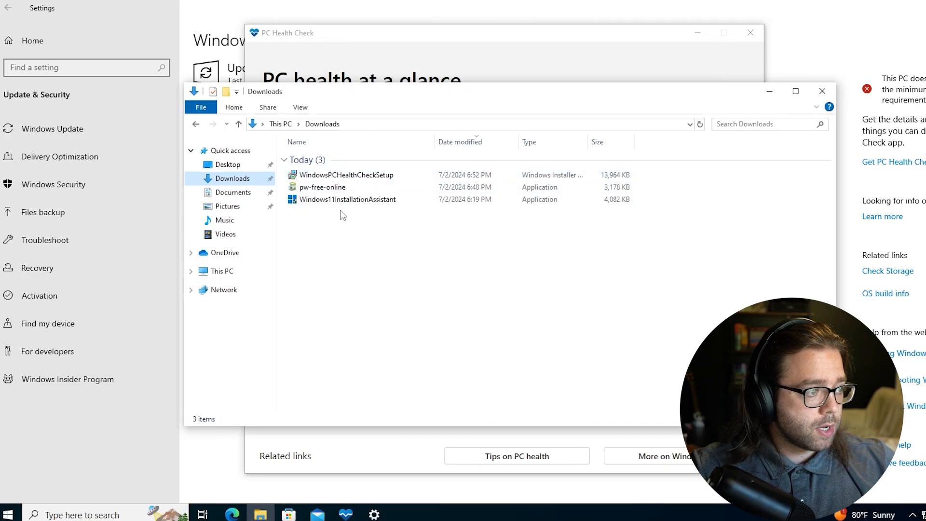
# Run Windows11InstallationAssistant from Downloads so its license terms appear
pyautogui.click(347, 199)
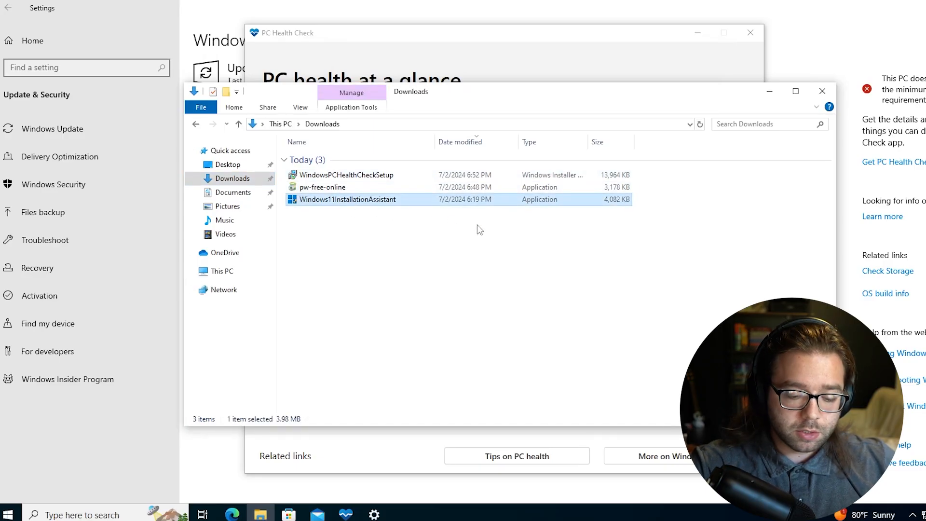
pyautogui.doubleClick(348, 199)
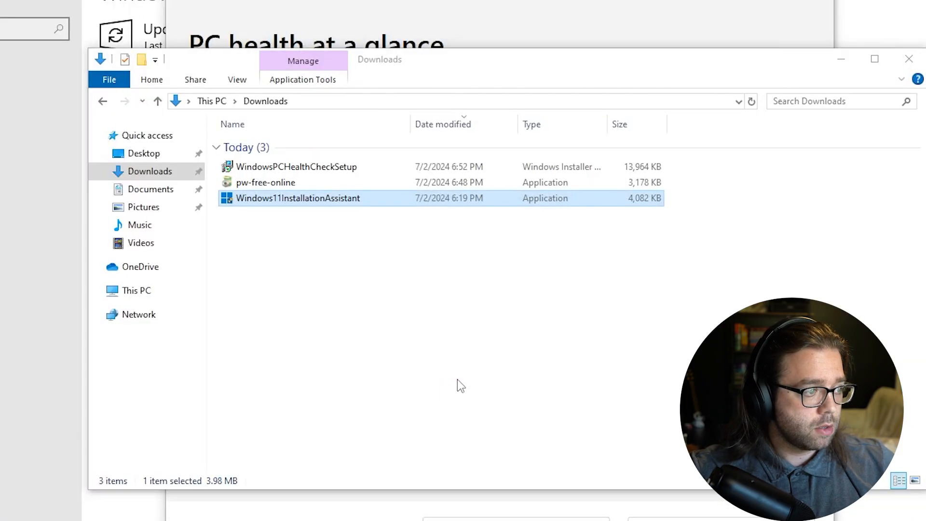
pyautogui.doubleClick(298, 198)
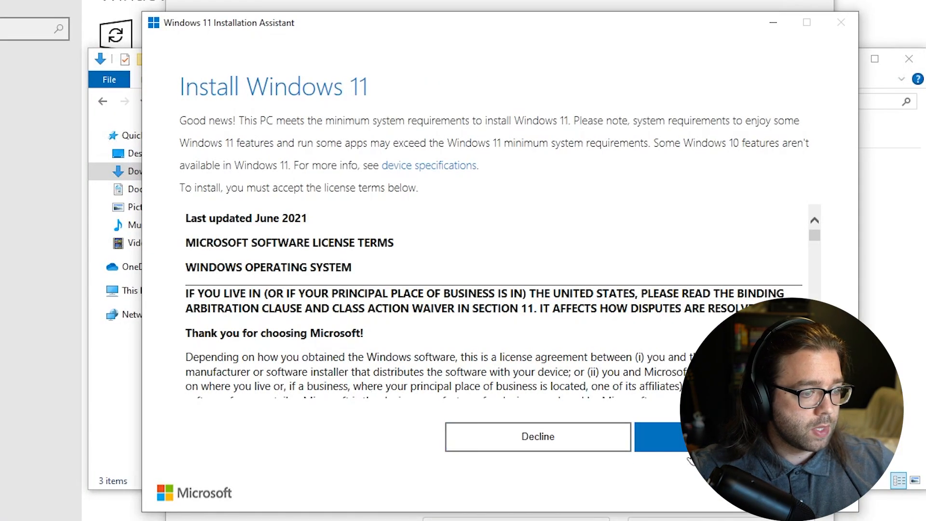